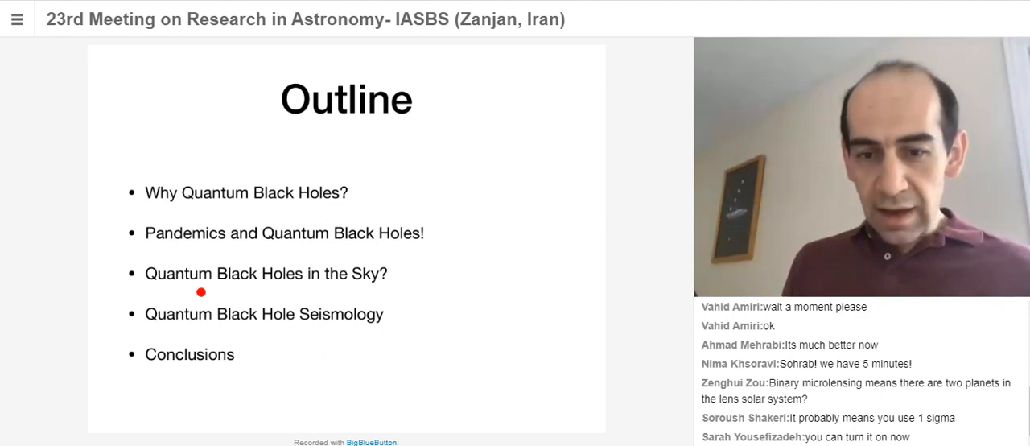
mouse_move(319, 316)
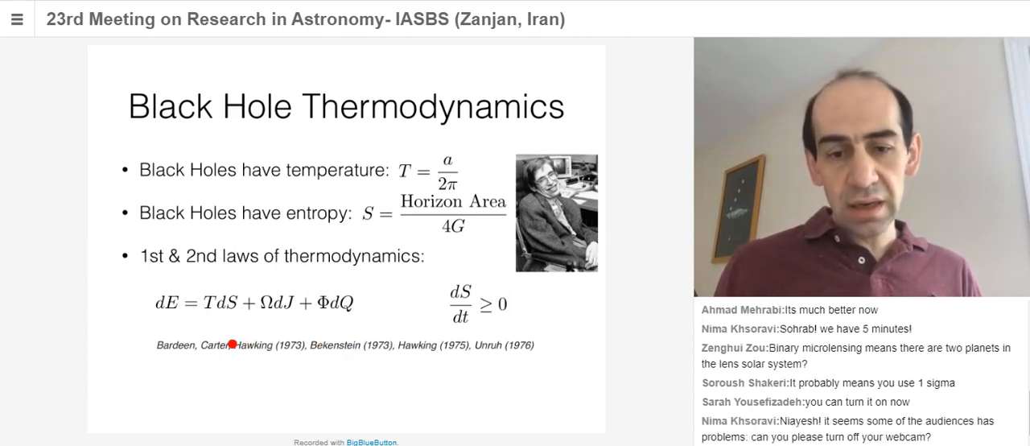
mouse_move(426, 354)
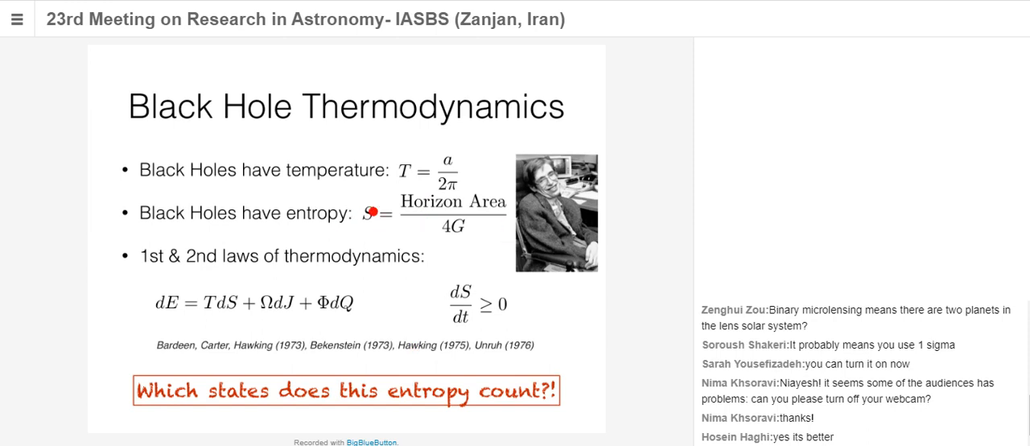
mouse_move(452, 341)
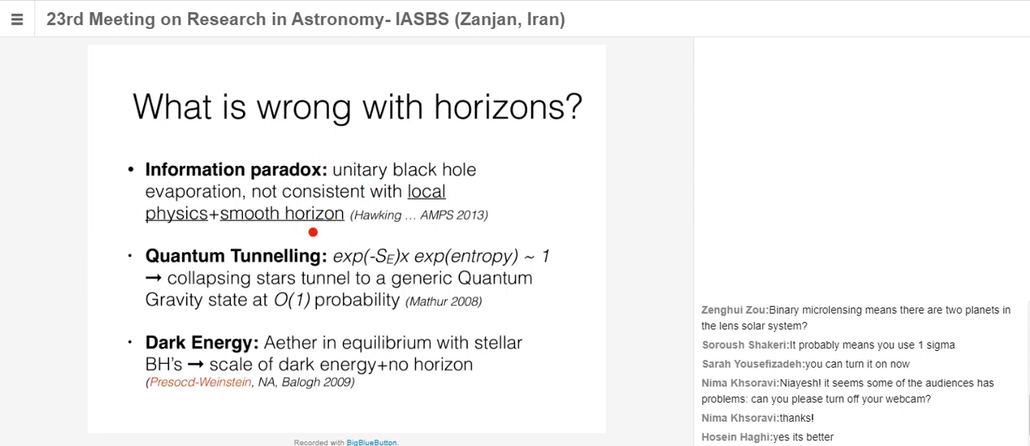
mouse_move(313, 287)
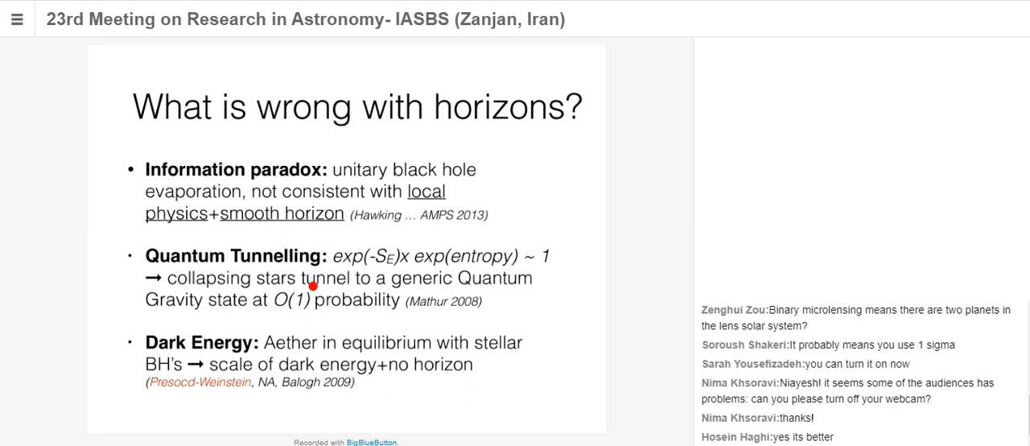
mouse_move(354, 308)
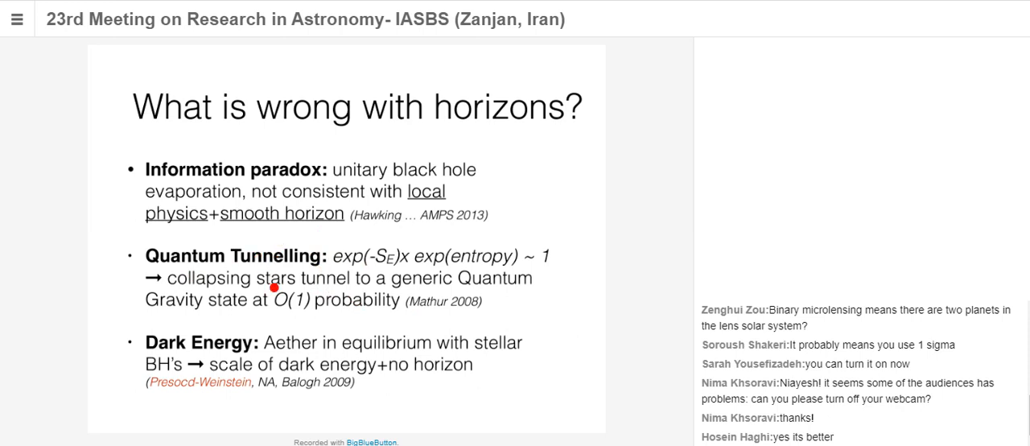
mouse_move(476, 263)
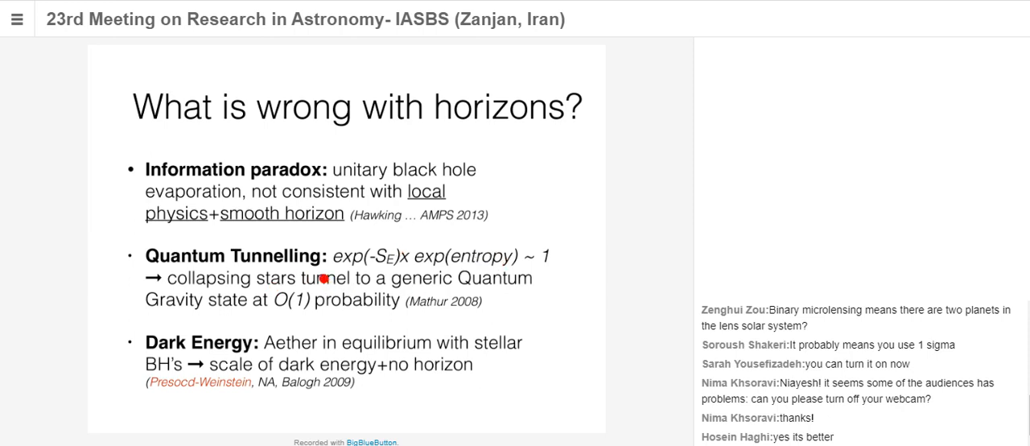
mouse_move(379, 264)
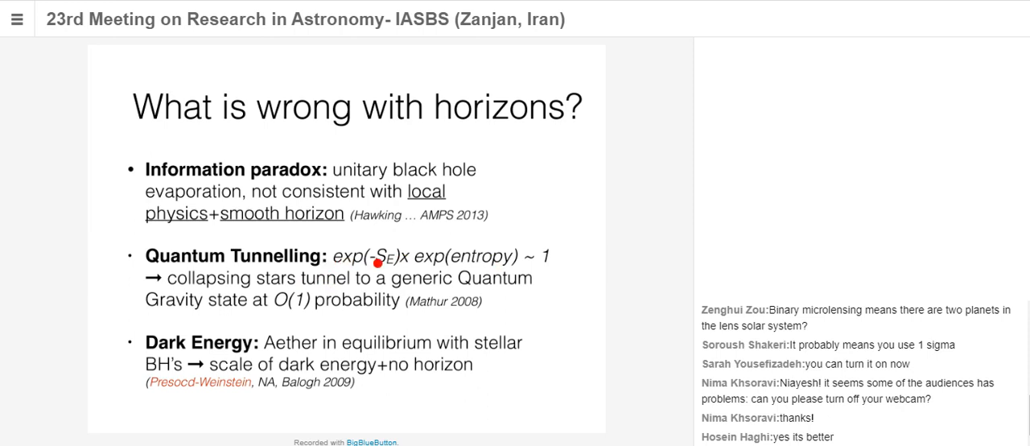
mouse_move(392, 266)
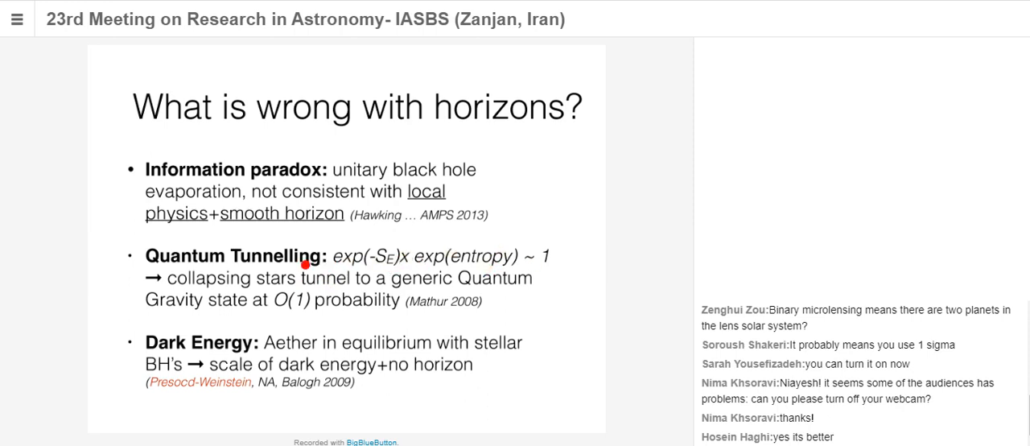
mouse_move(550, 256)
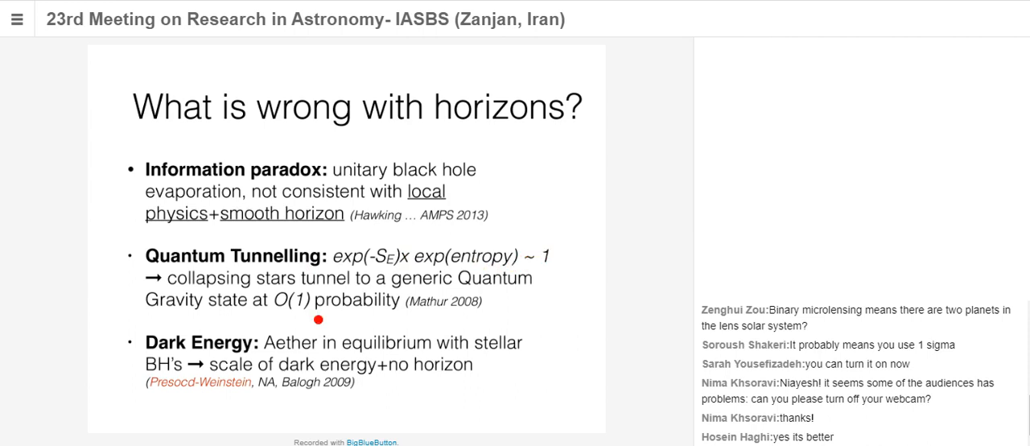
mouse_move(242, 265)
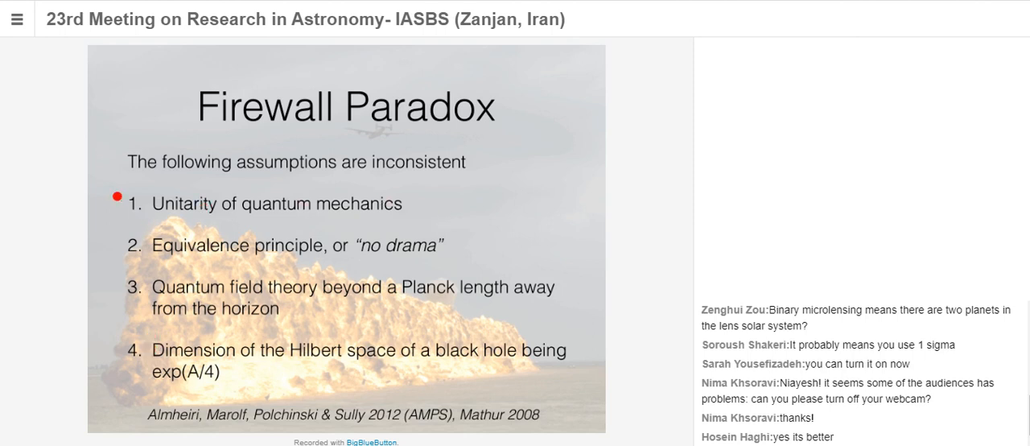
mouse_move(477, 243)
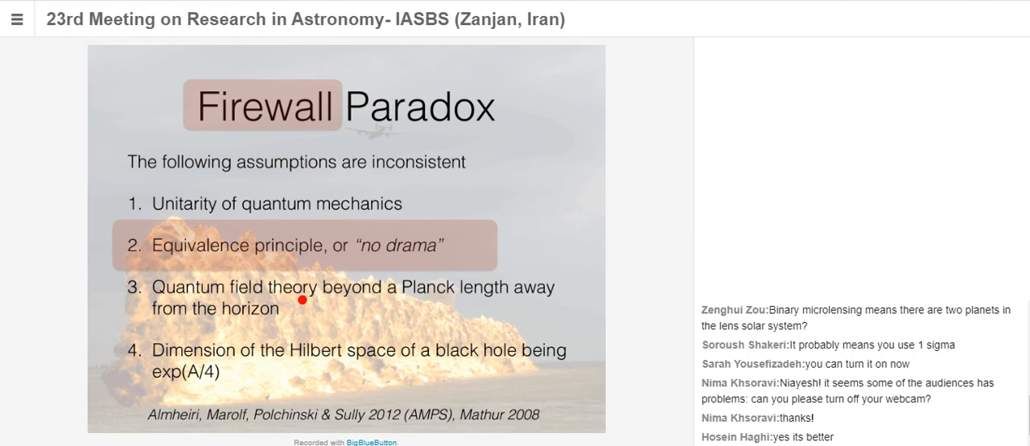
mouse_move(336, 269)
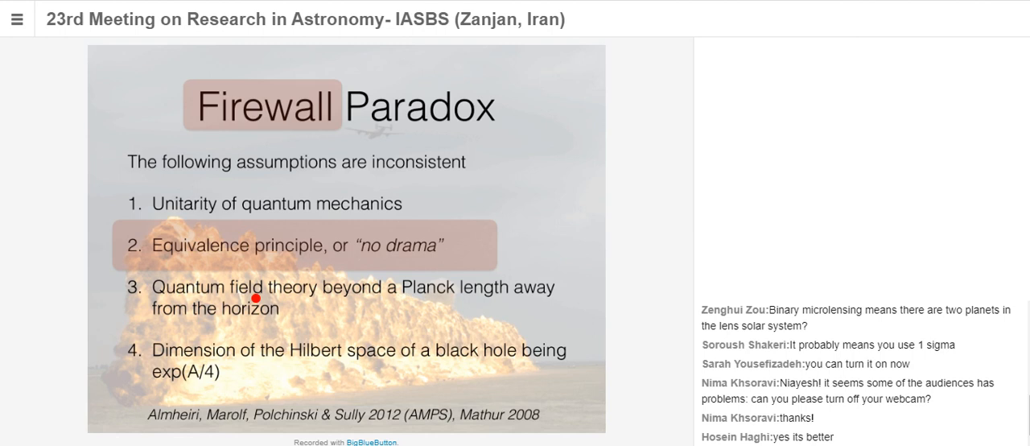
mouse_move(371, 422)
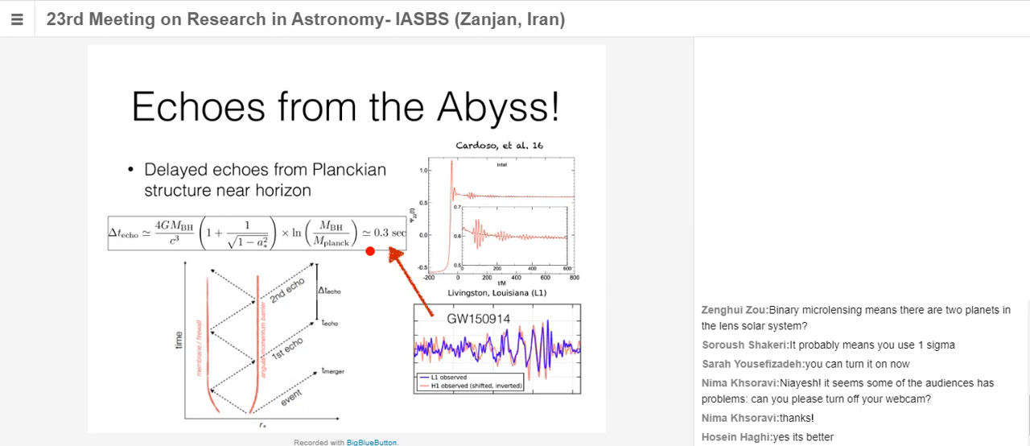
mouse_move(216, 253)
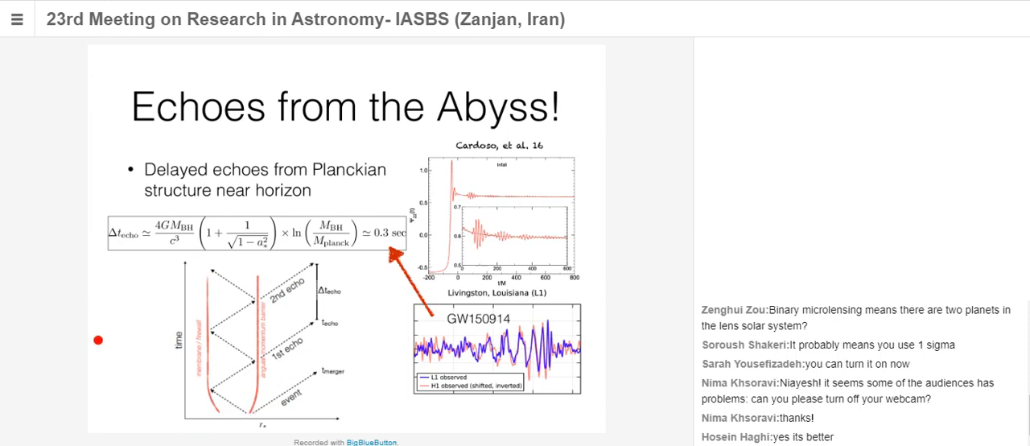
mouse_move(216, 246)
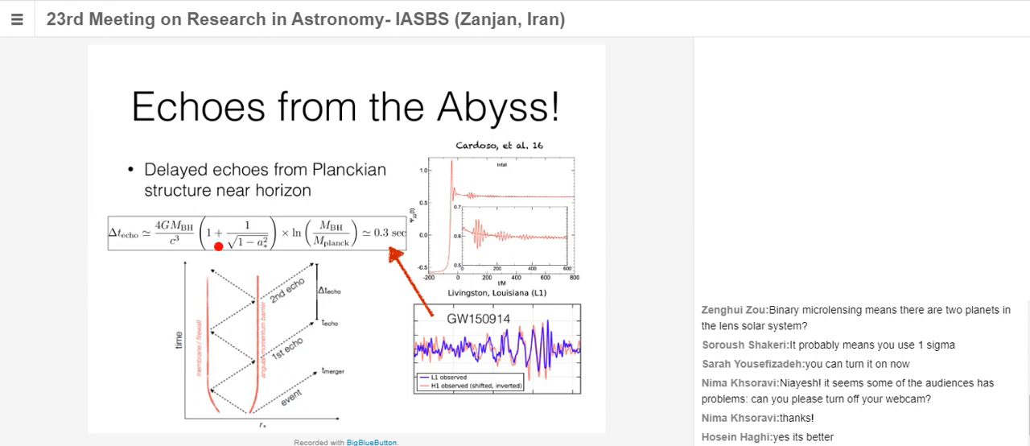
scroll("down", 3)
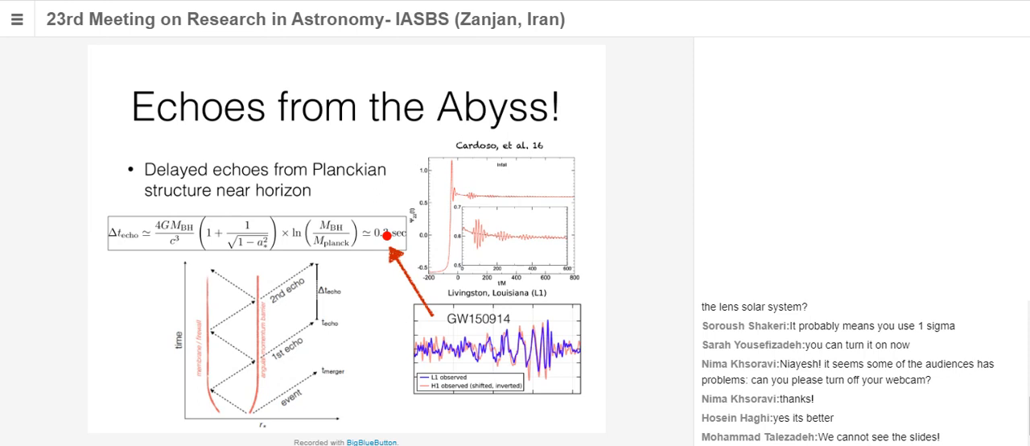
scroll("down", 3)
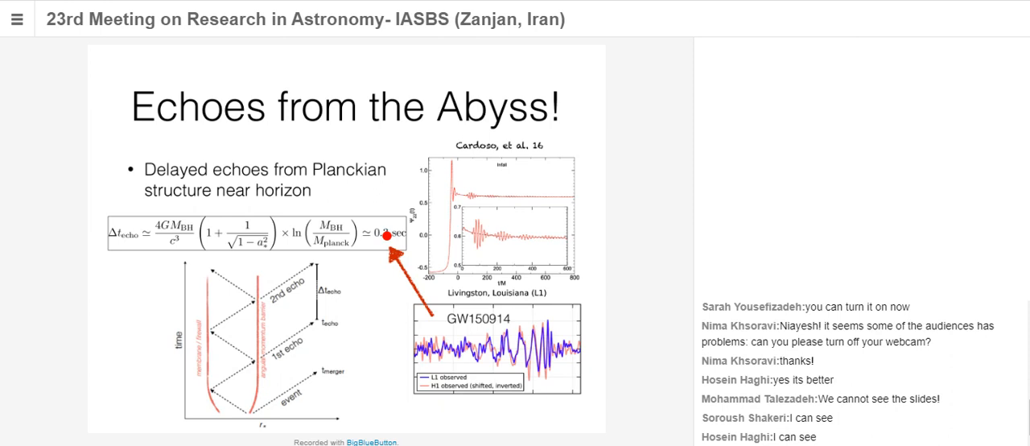
scroll("down", 3)
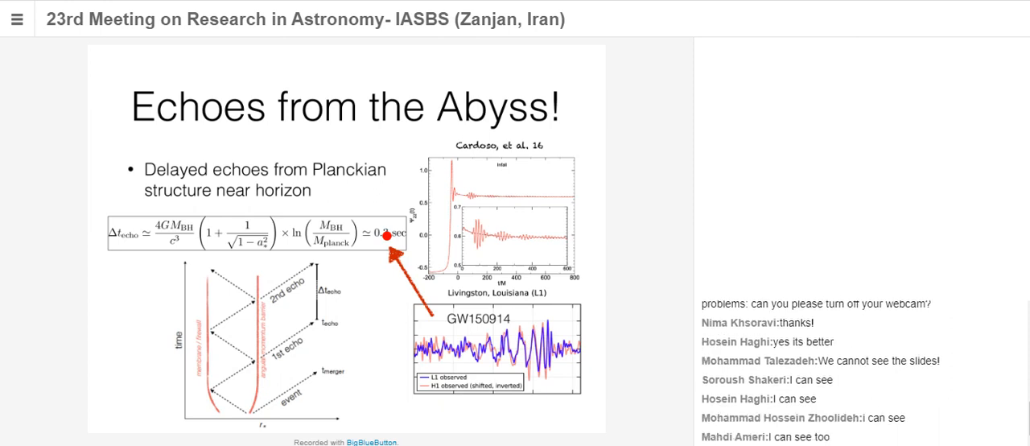
scroll("down", 3)
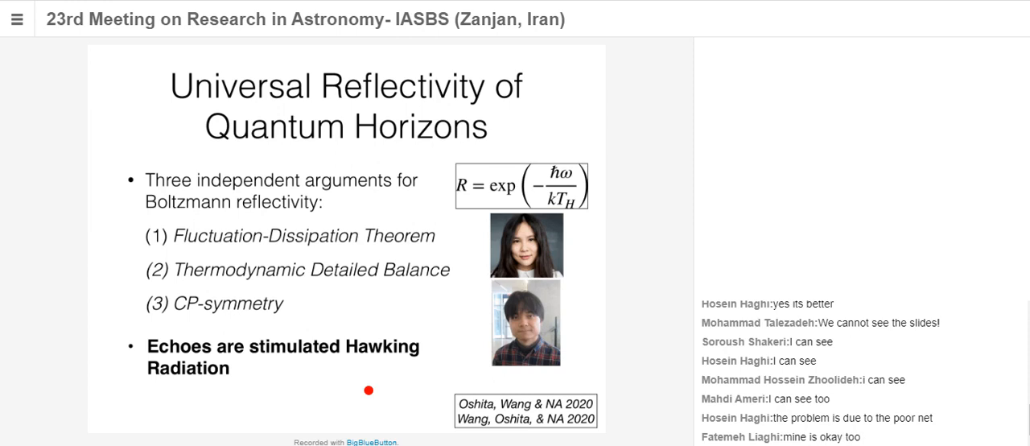
mouse_move(550, 253)
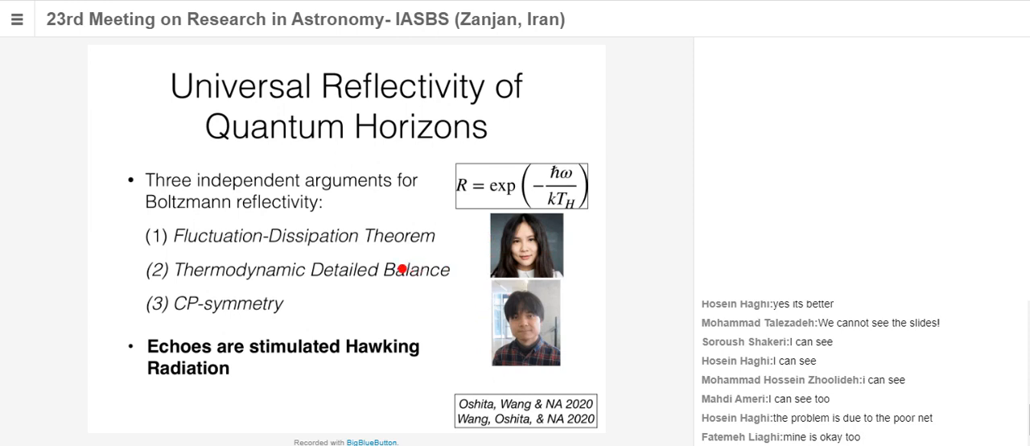
mouse_move(202, 242)
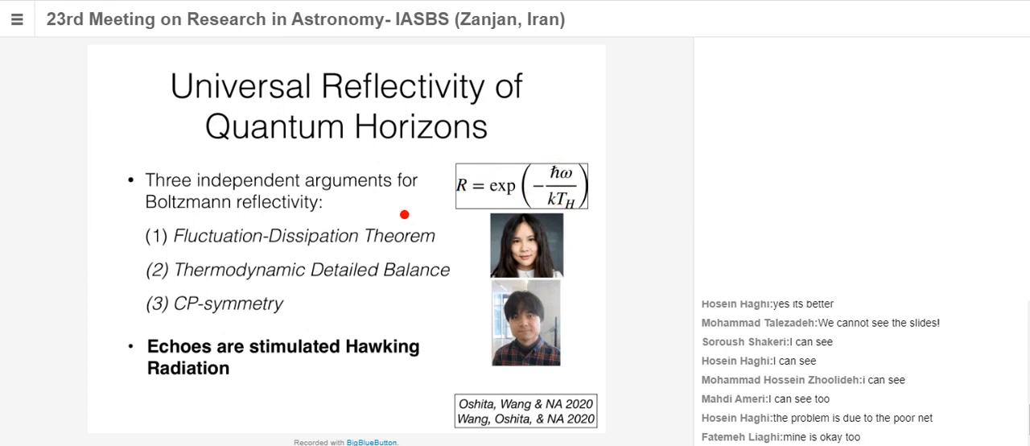
mouse_move(196, 275)
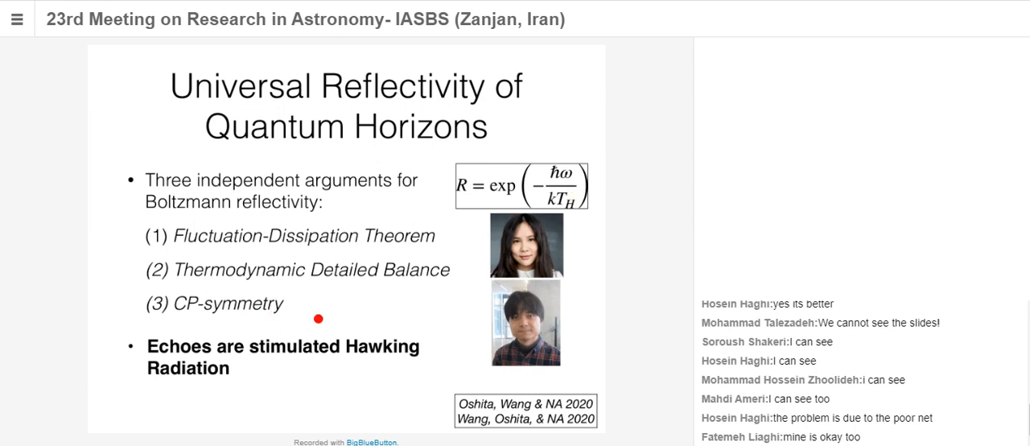
mouse_move(536, 184)
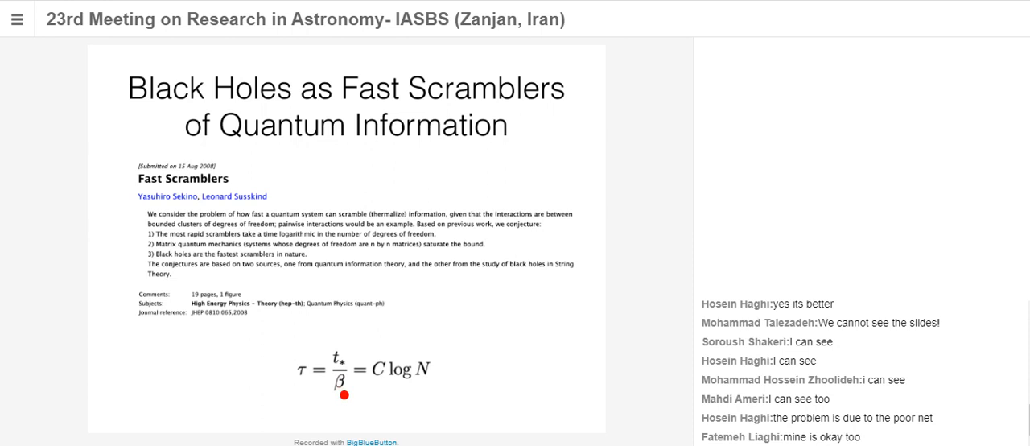
mouse_move(221, 236)
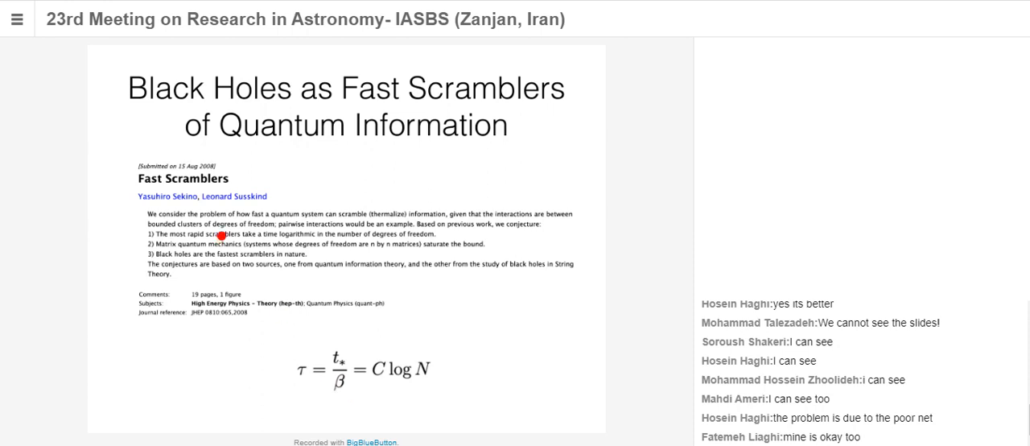
mouse_move(164, 221)
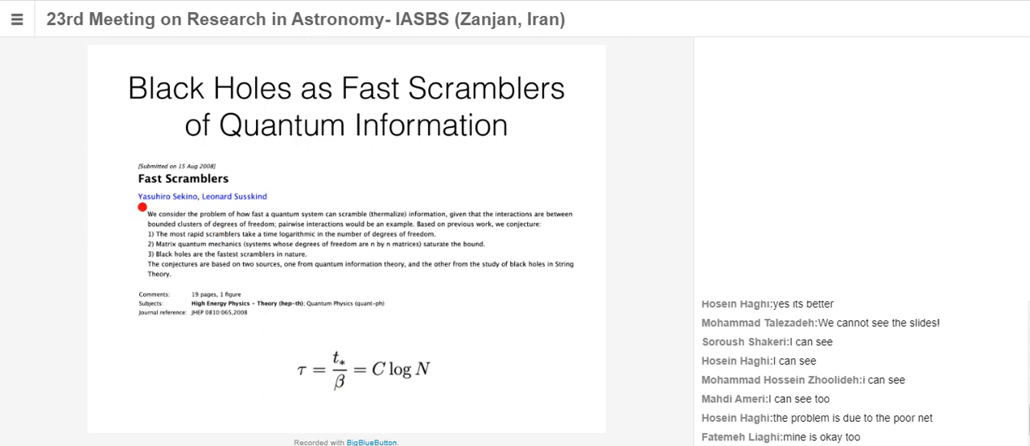
mouse_move(197, 266)
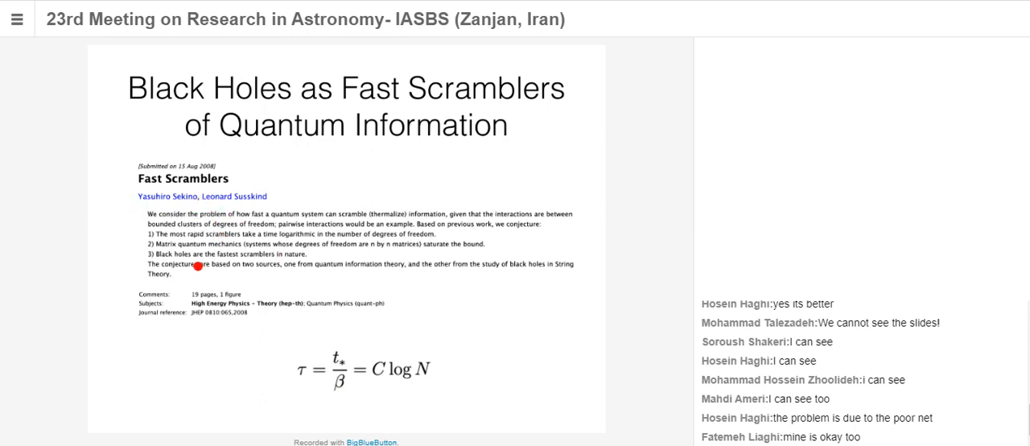
mouse_move(170, 274)
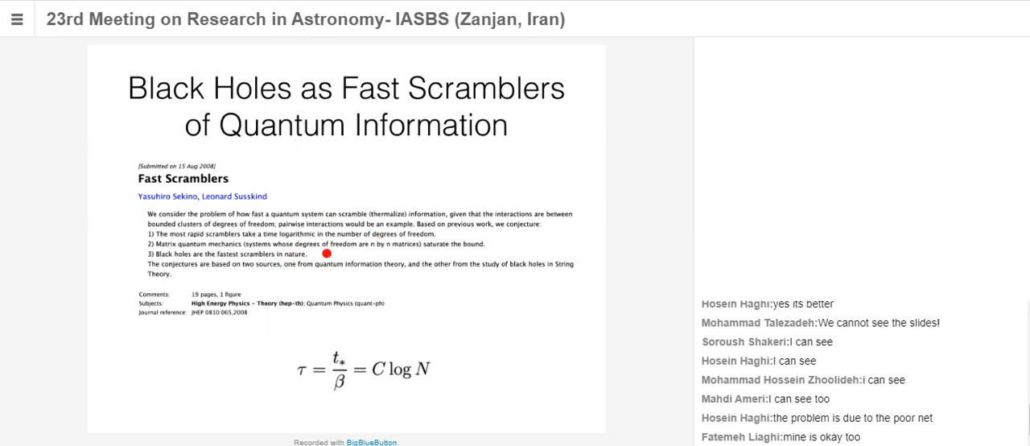
mouse_move(386, 386)
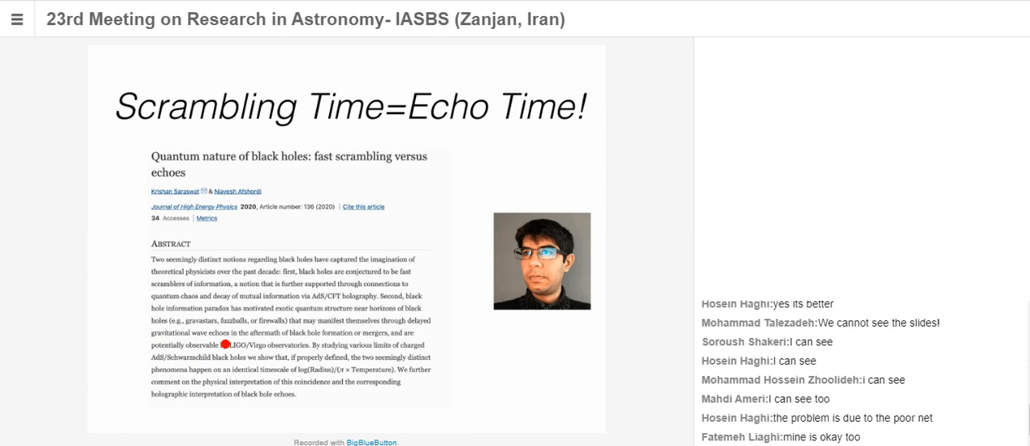
mouse_move(320, 357)
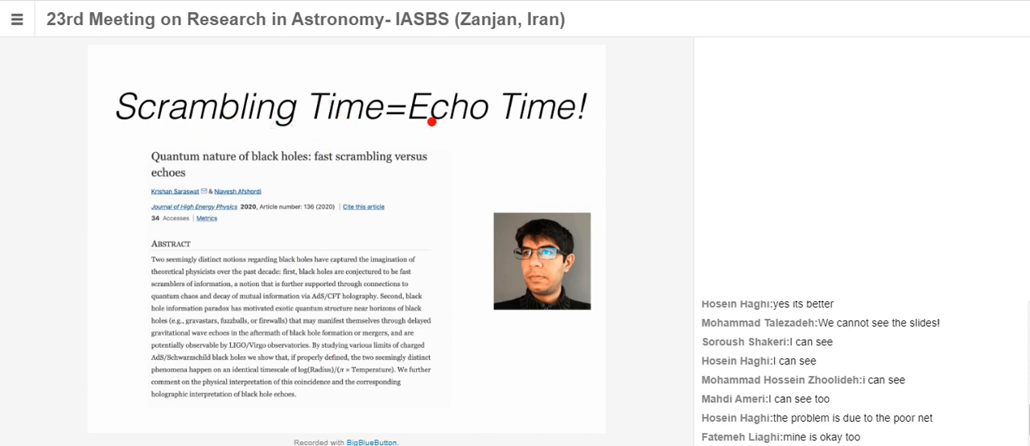
mouse_move(435, 294)
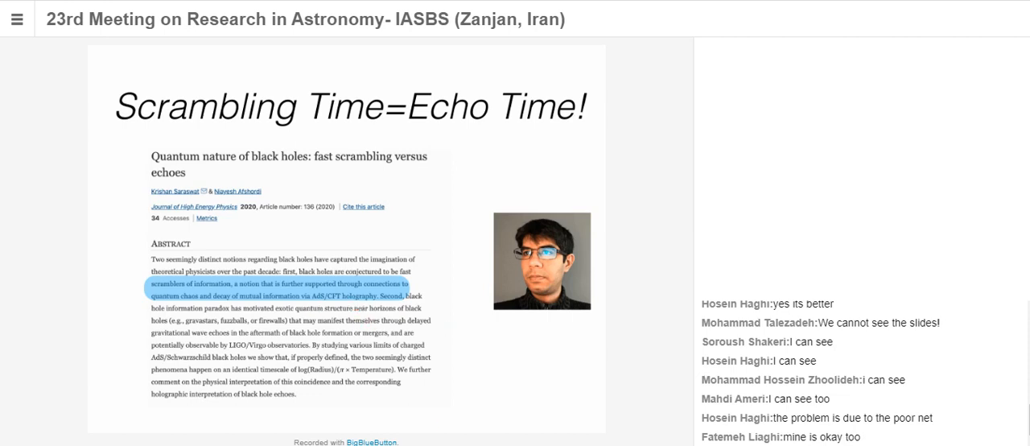
- Move from the Scrambling Time=Echo Time! slide on to the Outline slide
double_click(181, 332)
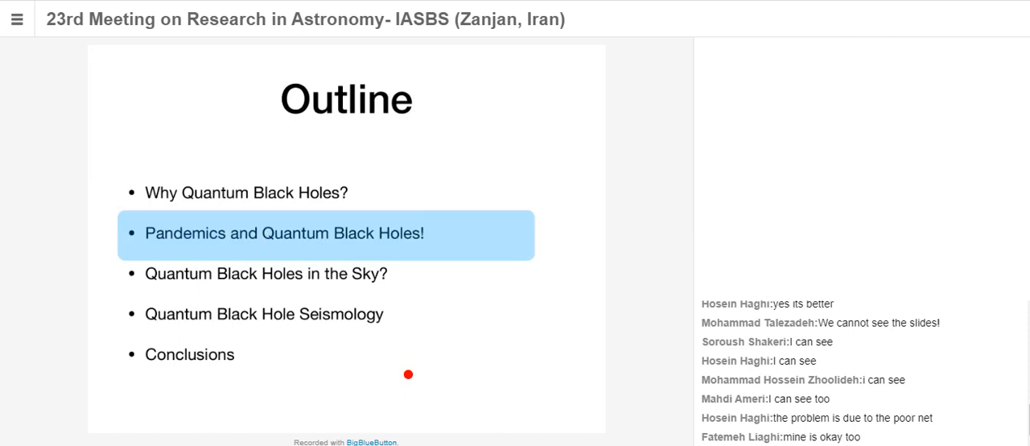
mouse_move(359, 374)
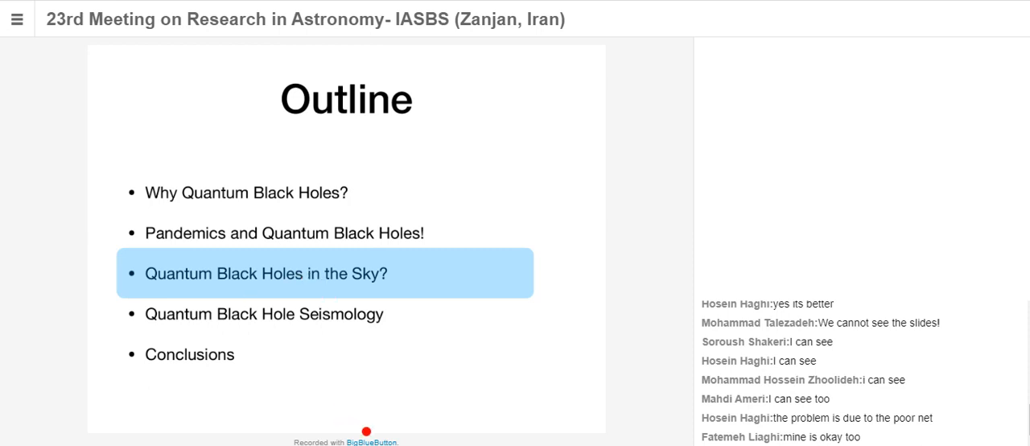
mouse_move(402, 267)
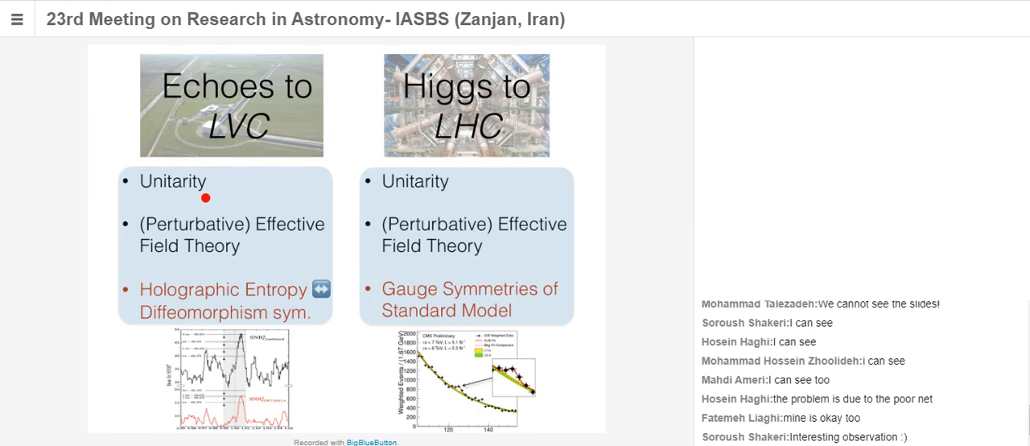
mouse_move(246, 269)
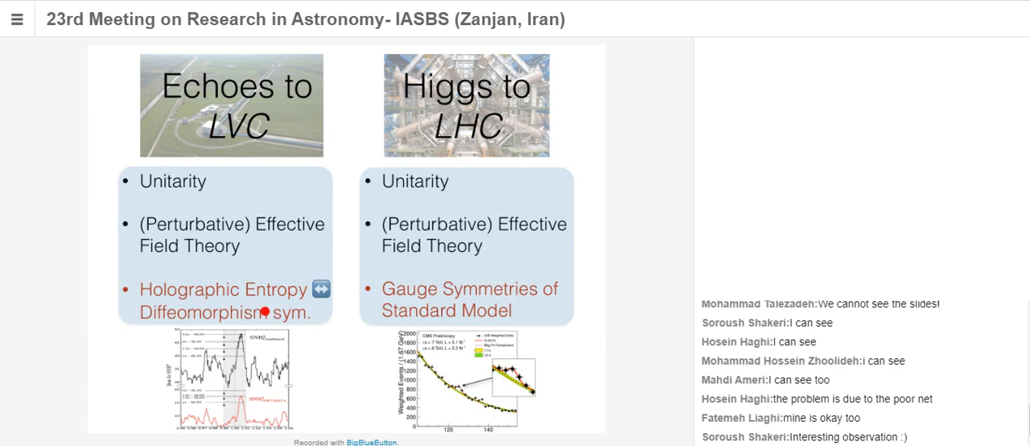
mouse_move(195, 243)
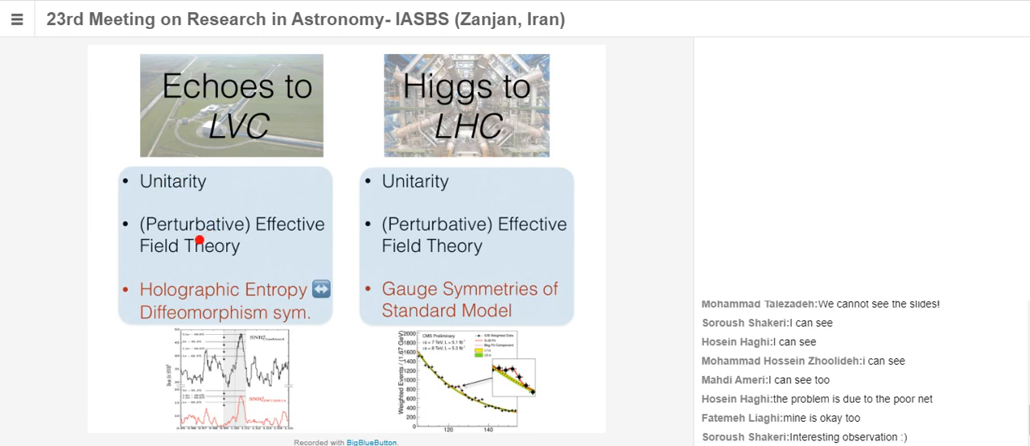
mouse_move(168, 299)
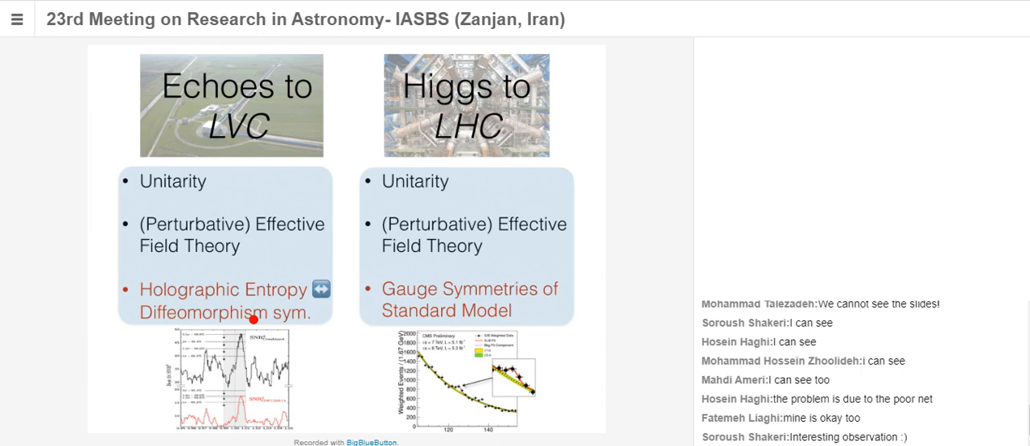
mouse_move(461, 274)
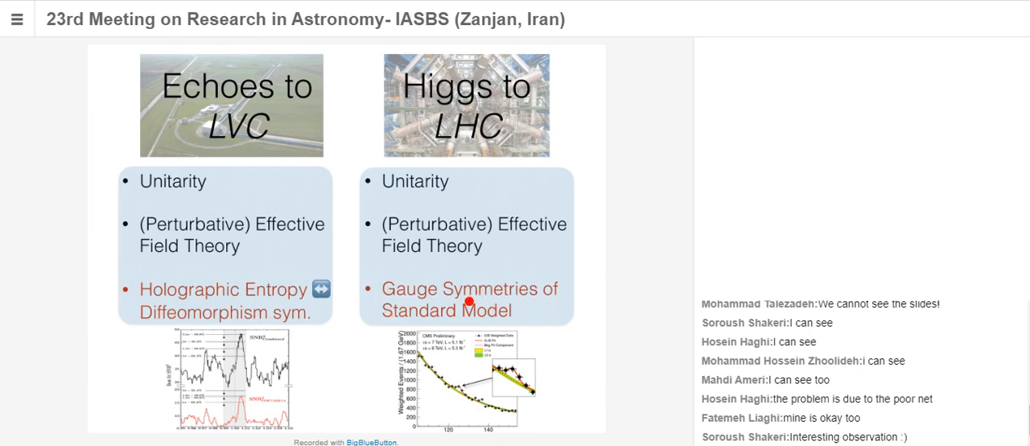
mouse_move(304, 419)
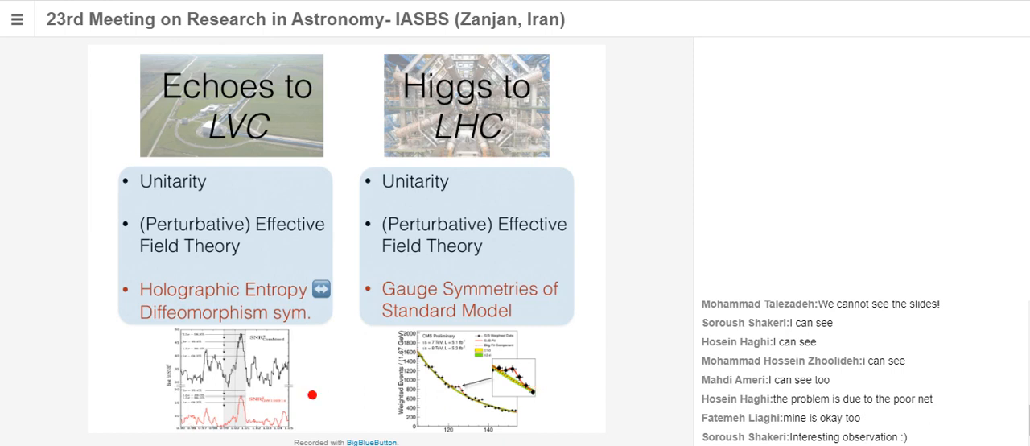
mouse_move(448, 129)
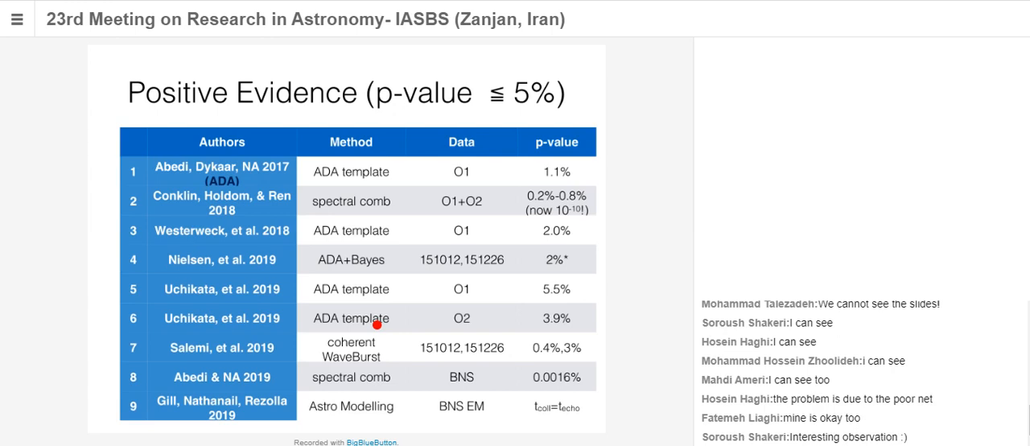
mouse_move(442, 290)
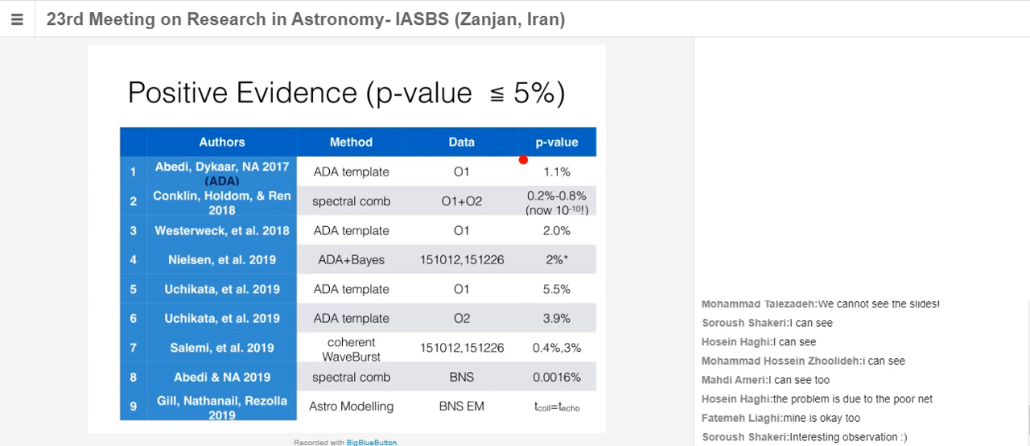
mouse_move(176, 127)
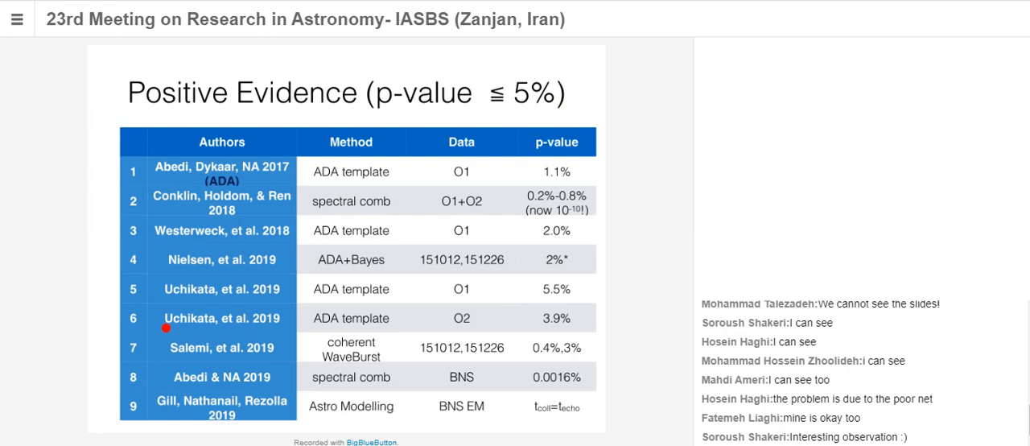
mouse_move(171, 377)
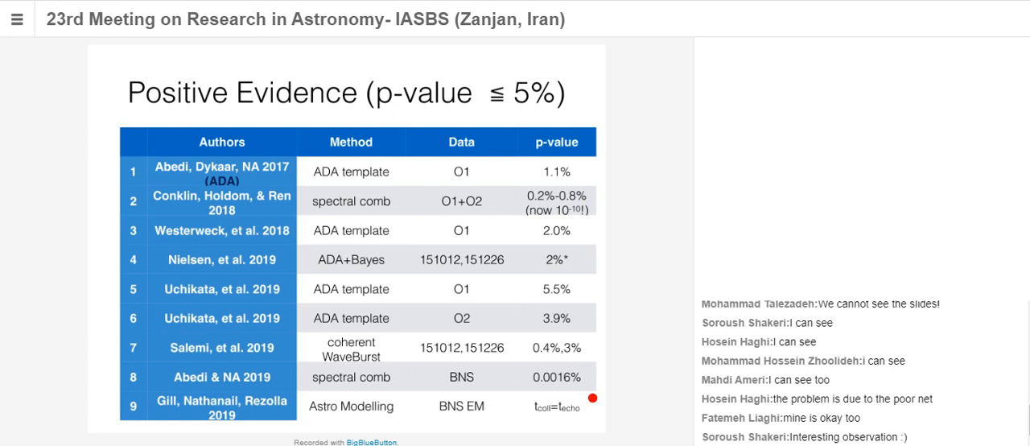
mouse_move(572, 218)
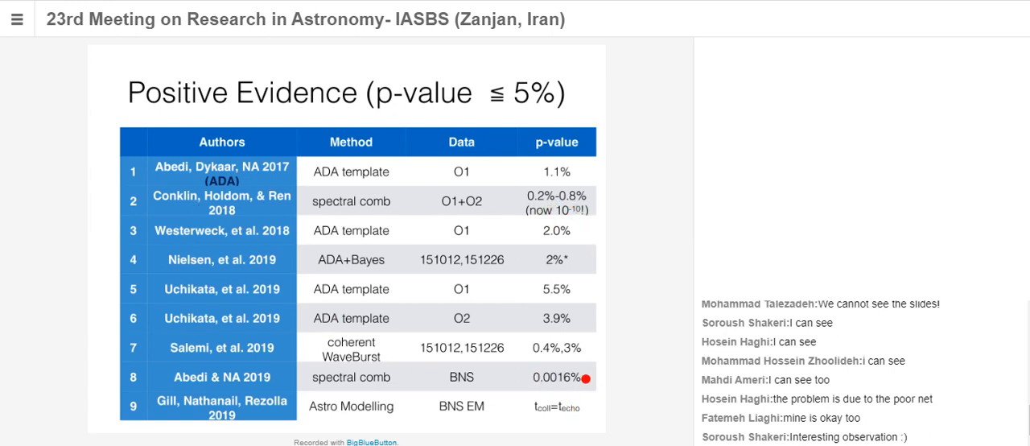
mouse_move(555, 357)
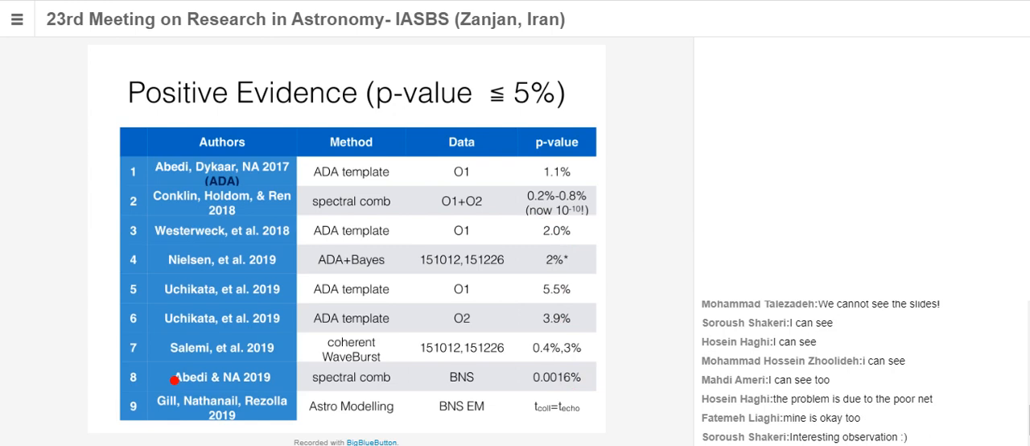
mouse_move(308, 411)
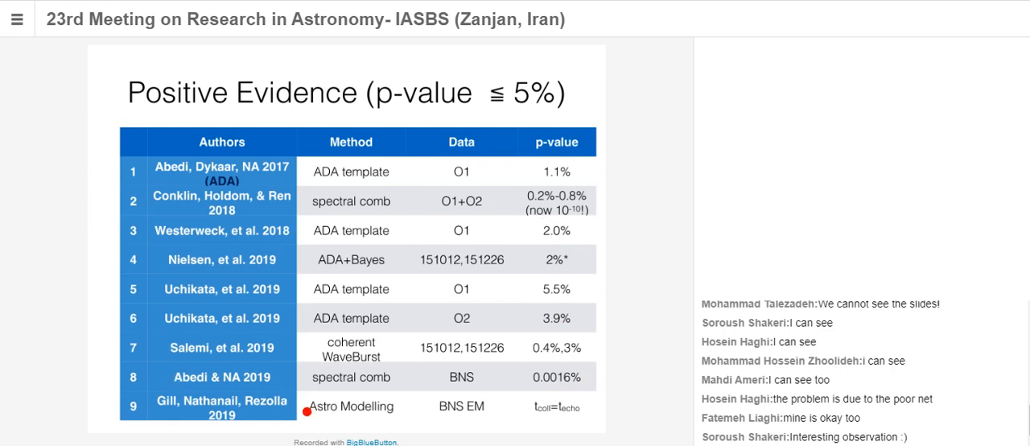
- Walk down the nine echo-search rows of the Positive Evidence table
left_click_drag(141, 169, 141, 347)
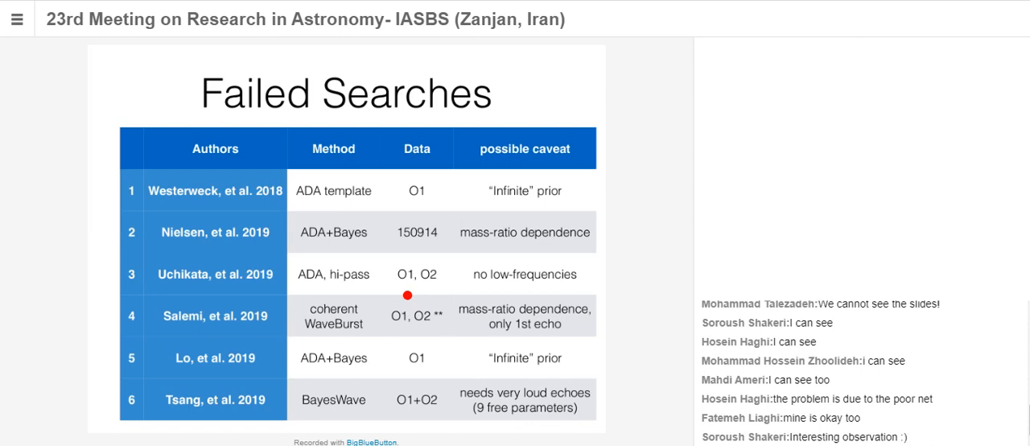
mouse_move(248, 201)
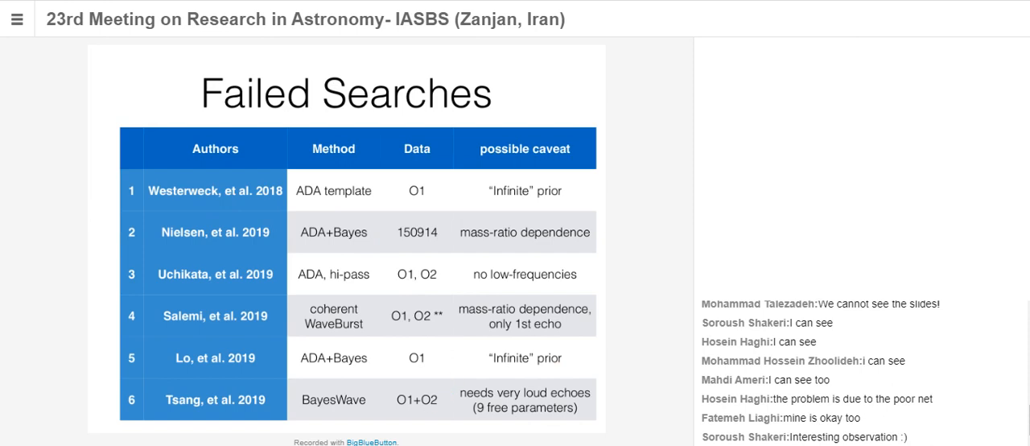
- Scroll through the six Failed Searches studies and their caveats
scroll("down", 3)
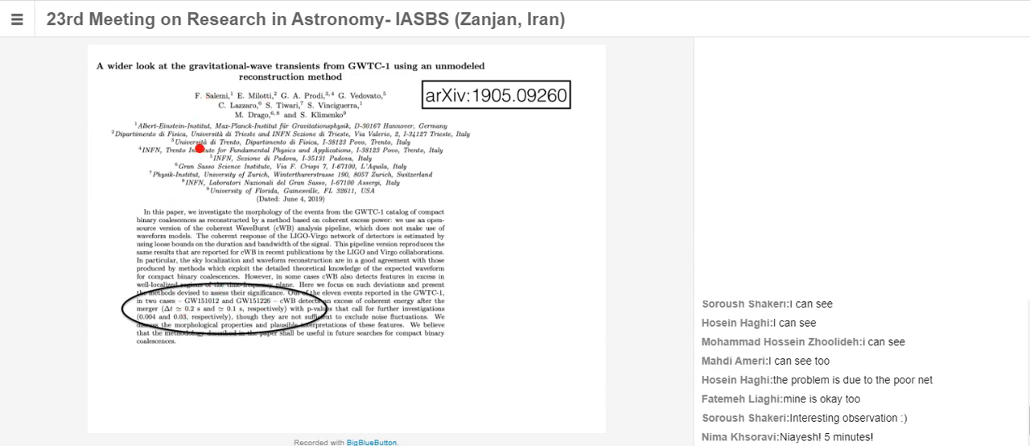
mouse_move(241, 316)
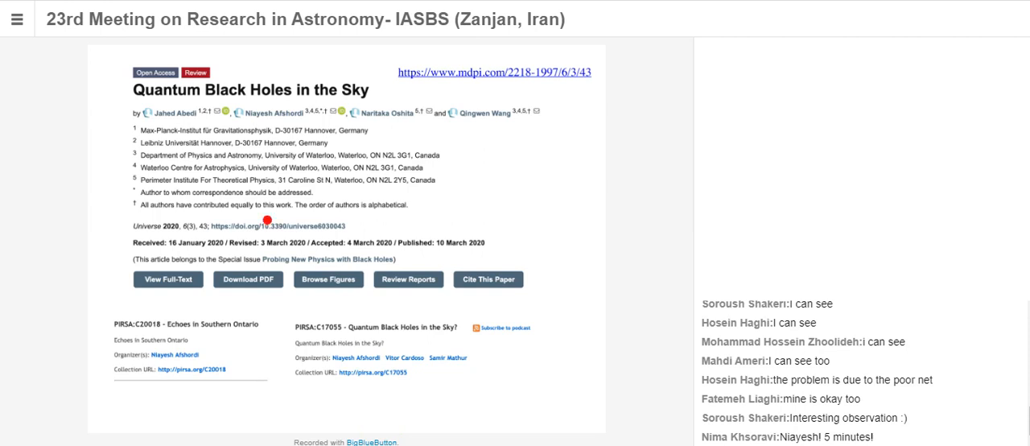
mouse_move(276, 255)
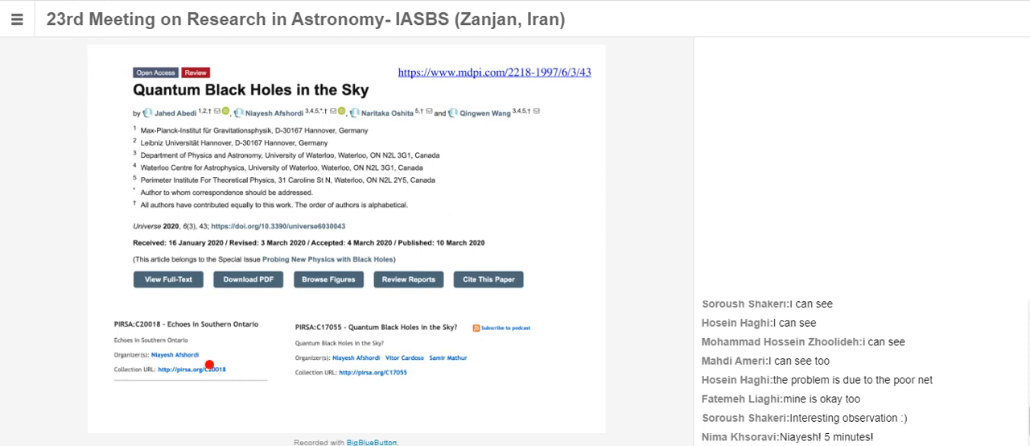
mouse_move(435, 402)
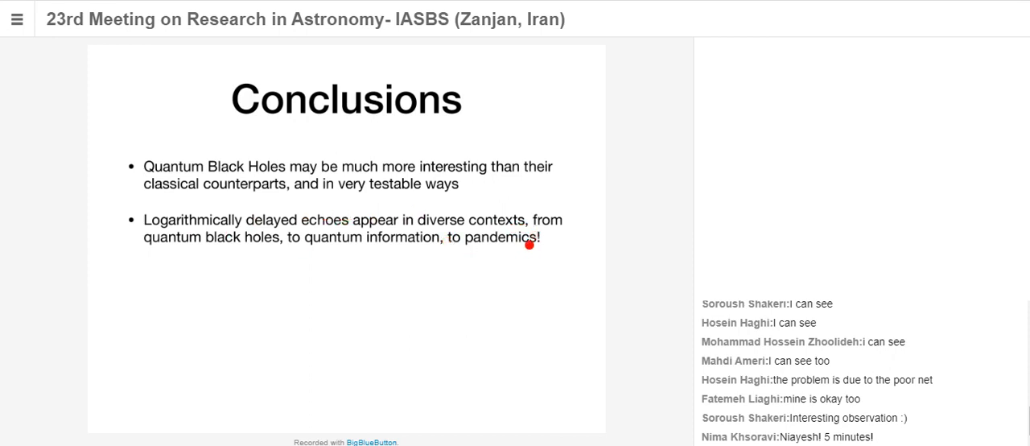
mouse_move(226, 256)
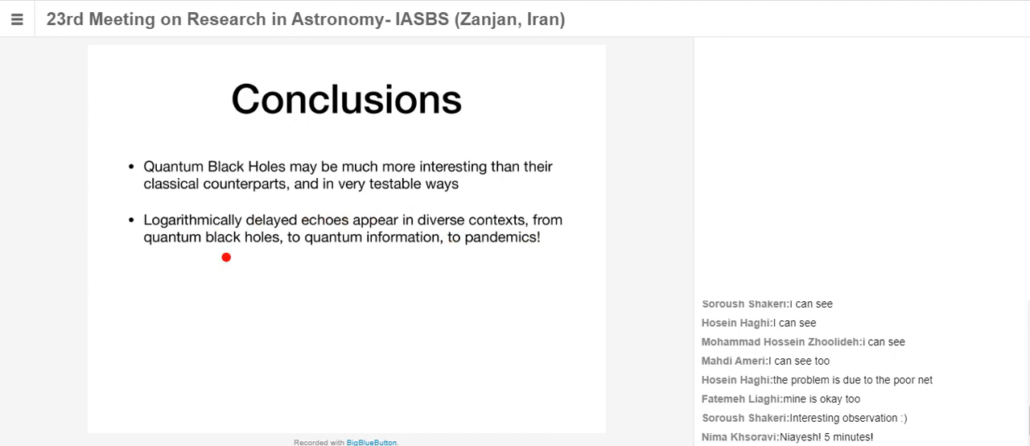
mouse_move(165, 226)
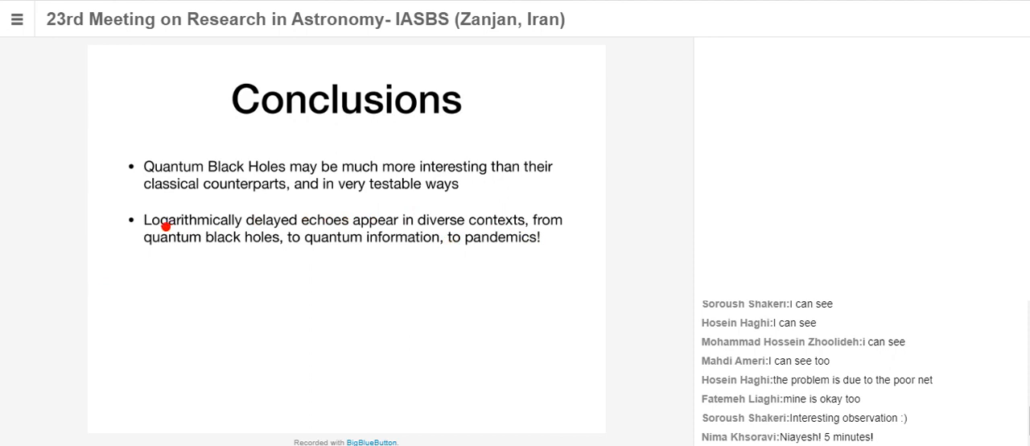
mouse_move(149, 241)
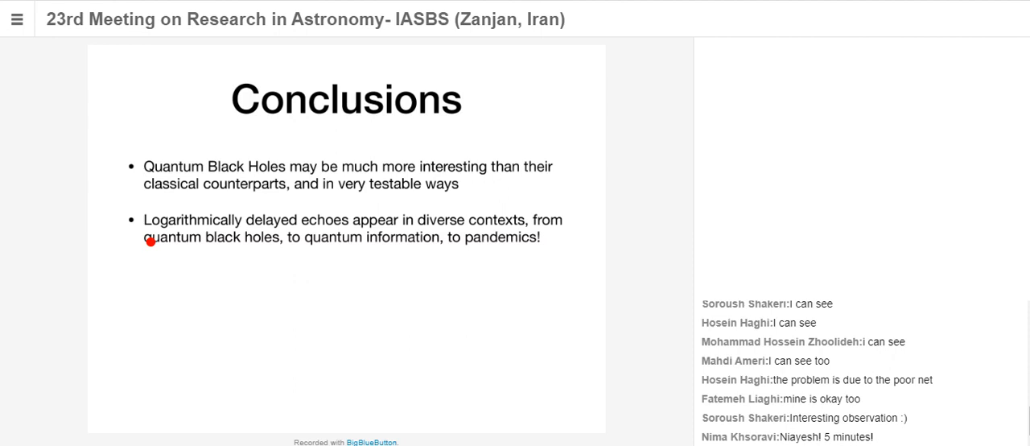
mouse_move(364, 242)
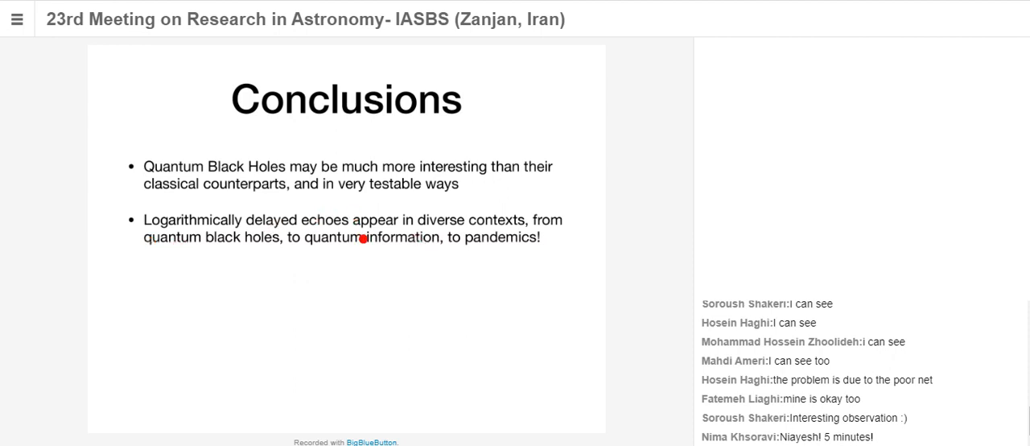
mouse_move(424, 246)
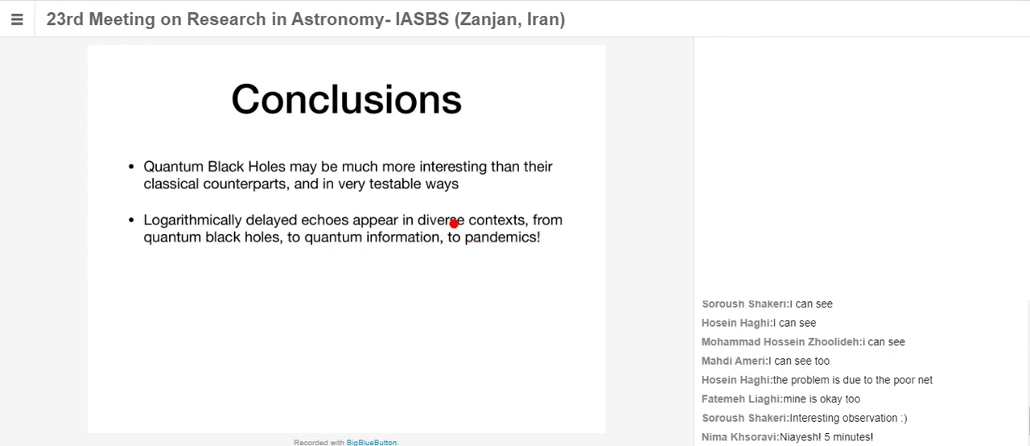
mouse_move(193, 242)
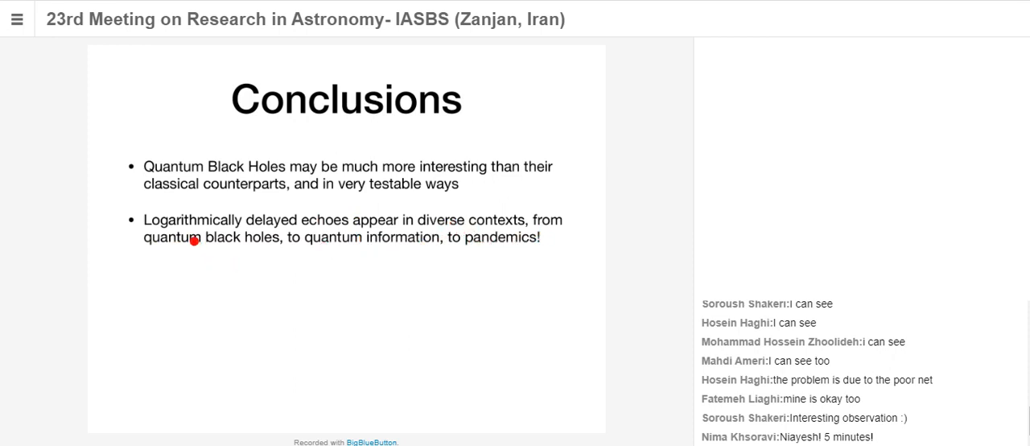
mouse_move(218, 279)
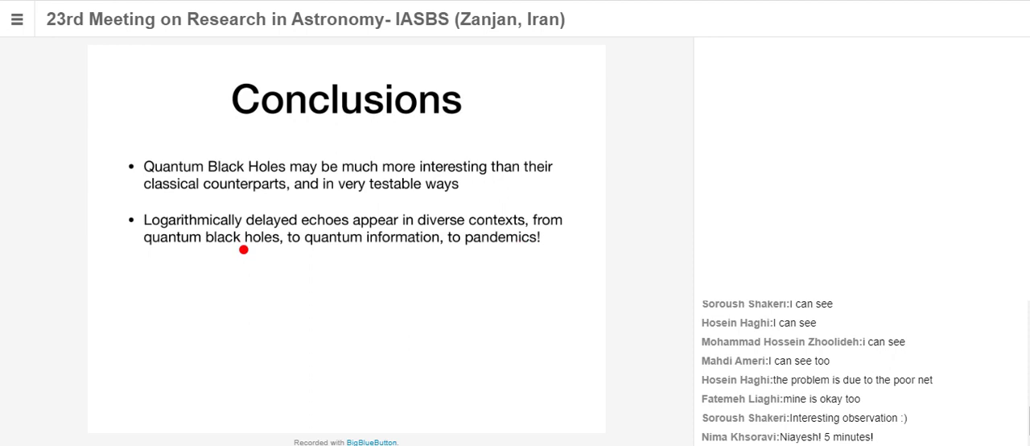
mouse_move(208, 226)
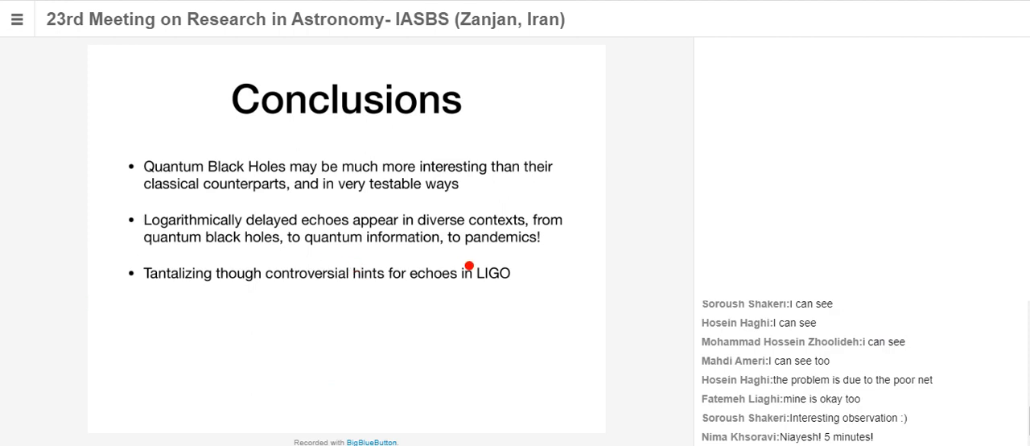
mouse_move(406, 422)
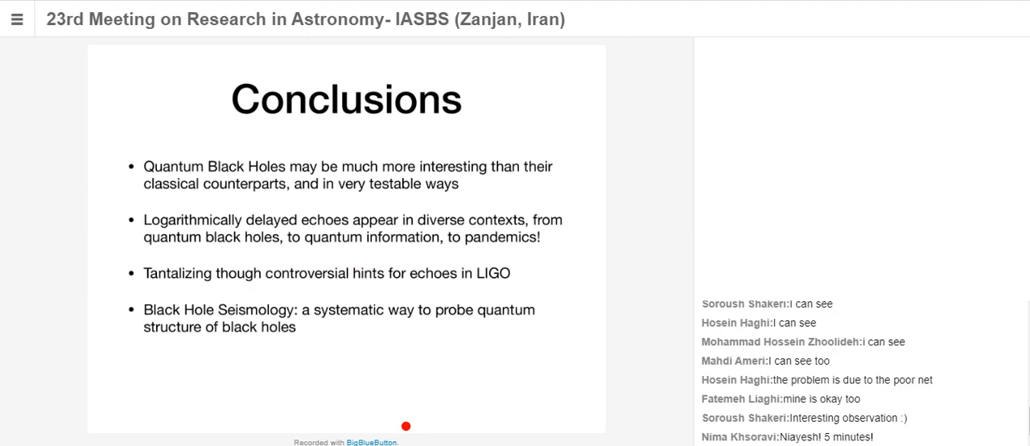
mouse_move(421, 318)
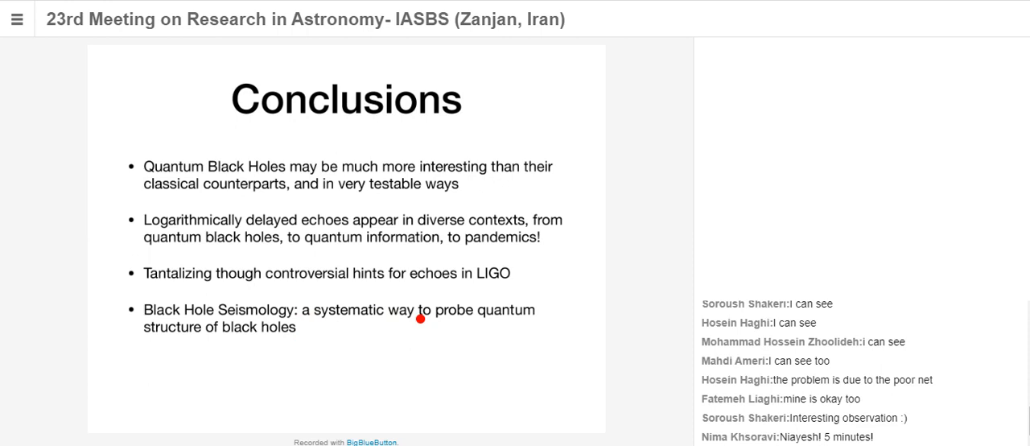
mouse_move(439, 318)
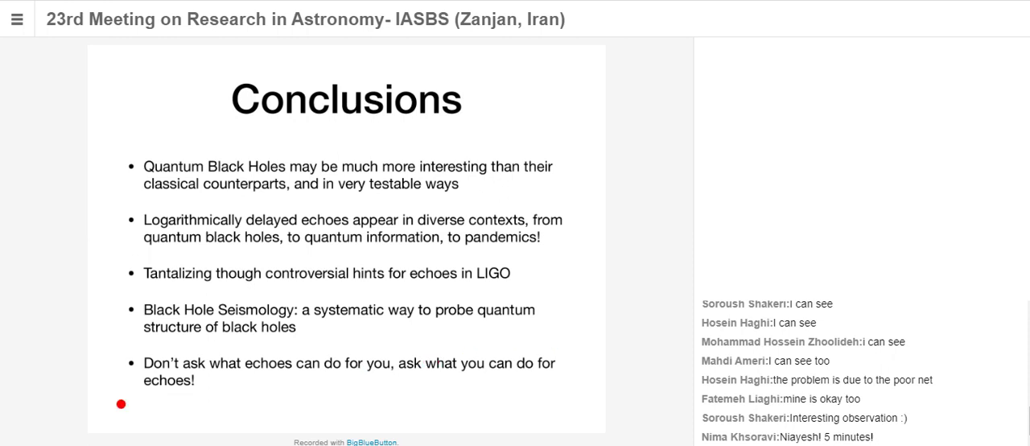
mouse_move(512, 379)
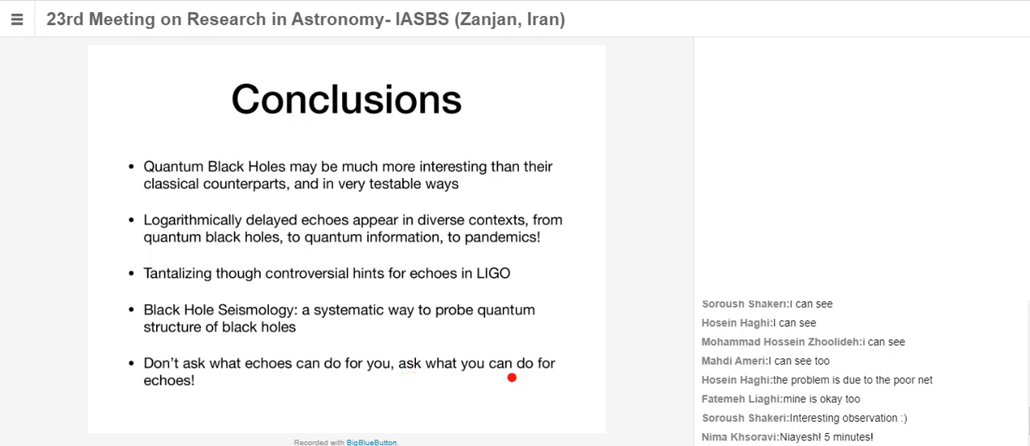
mouse_move(213, 395)
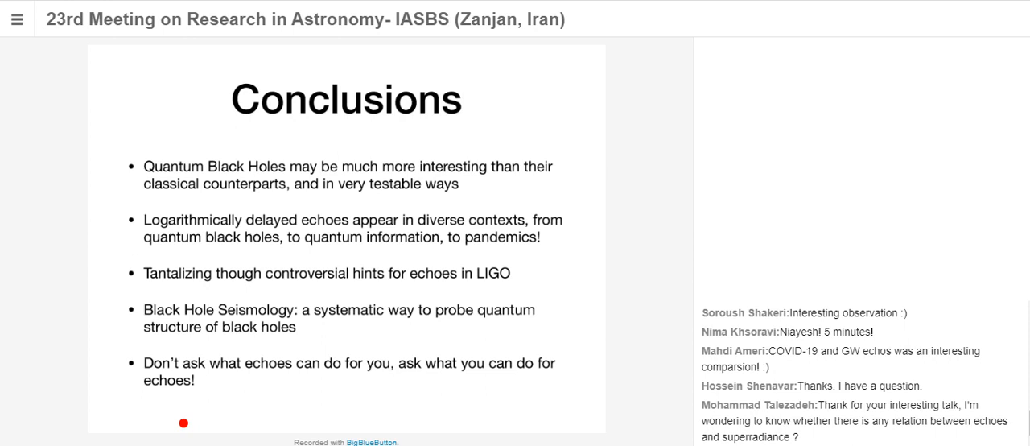
scroll("down", 3)
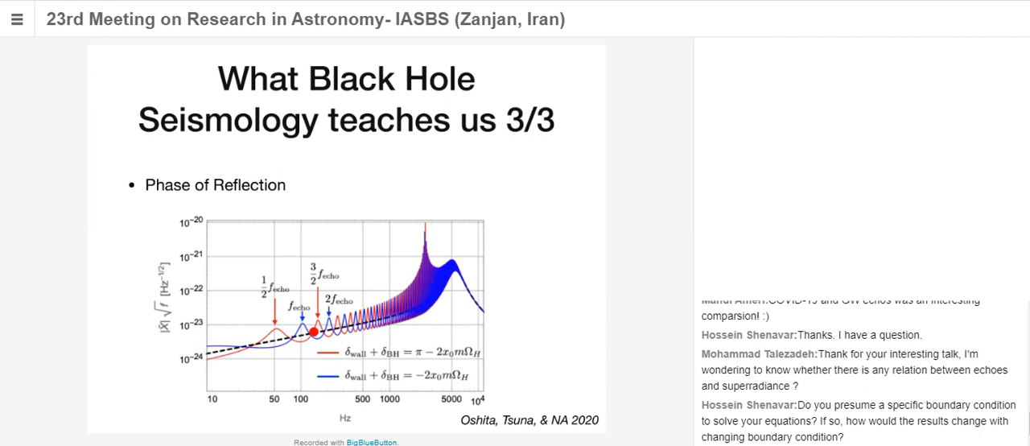
- Return to the Seismology 3/3 slide showing the Phase of Reflection plot
scroll("down", 3)
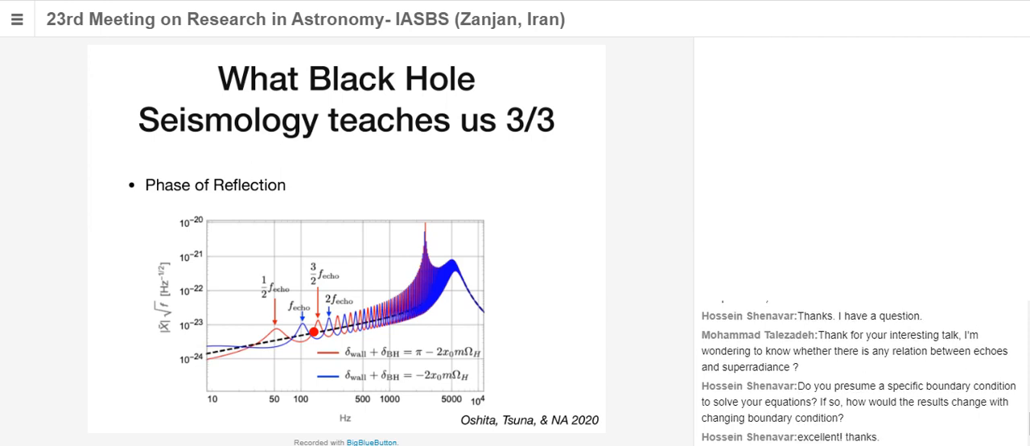